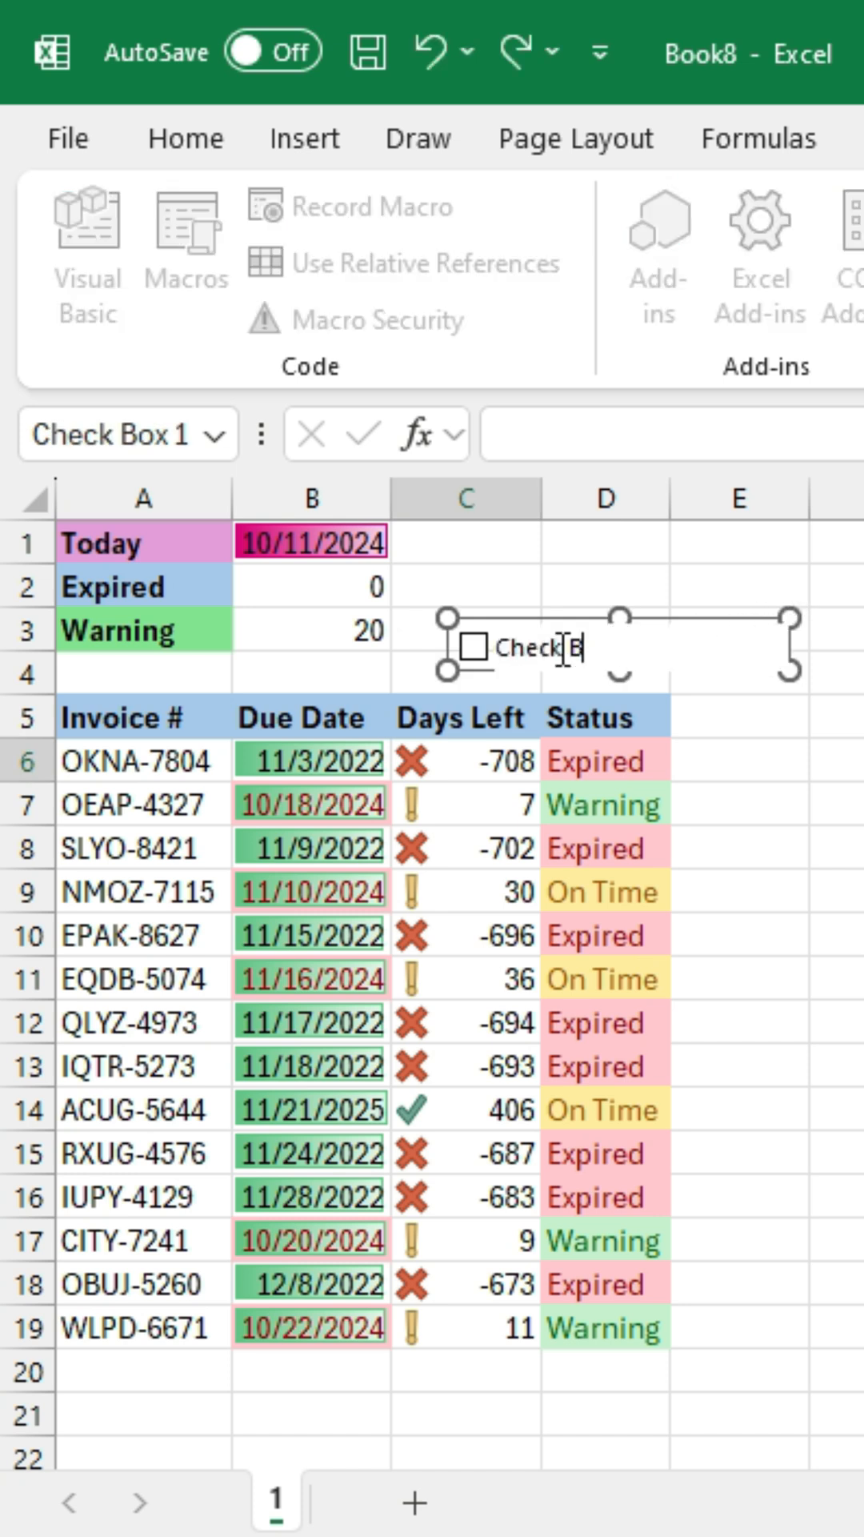
# Label the check box beside the invoice table 'Toggle Conditional Format'.
pyautogui.write('Toggle')
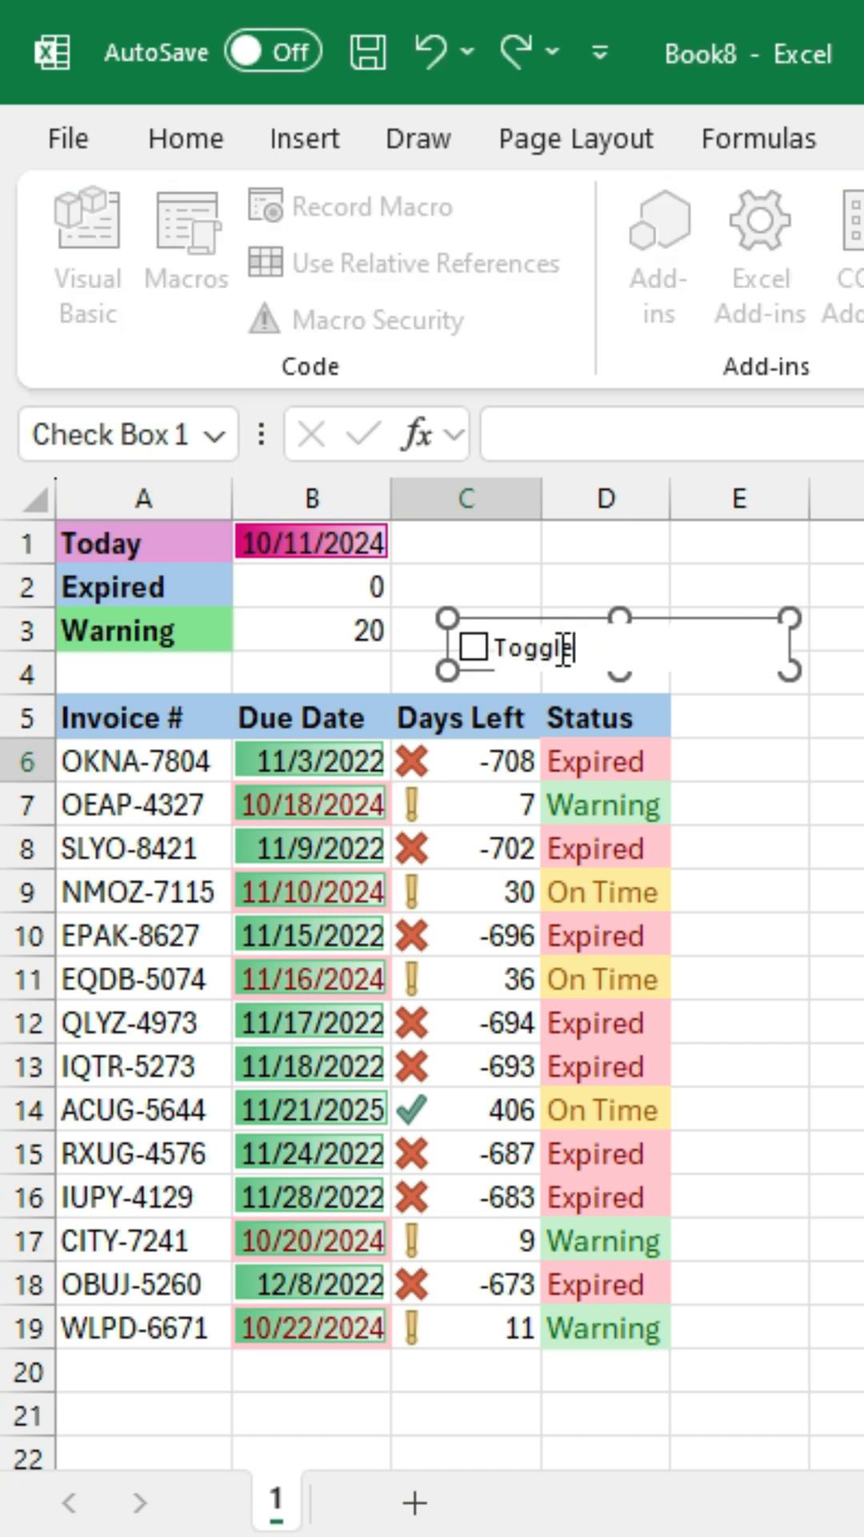
pyautogui.write('ional Format Formatting')
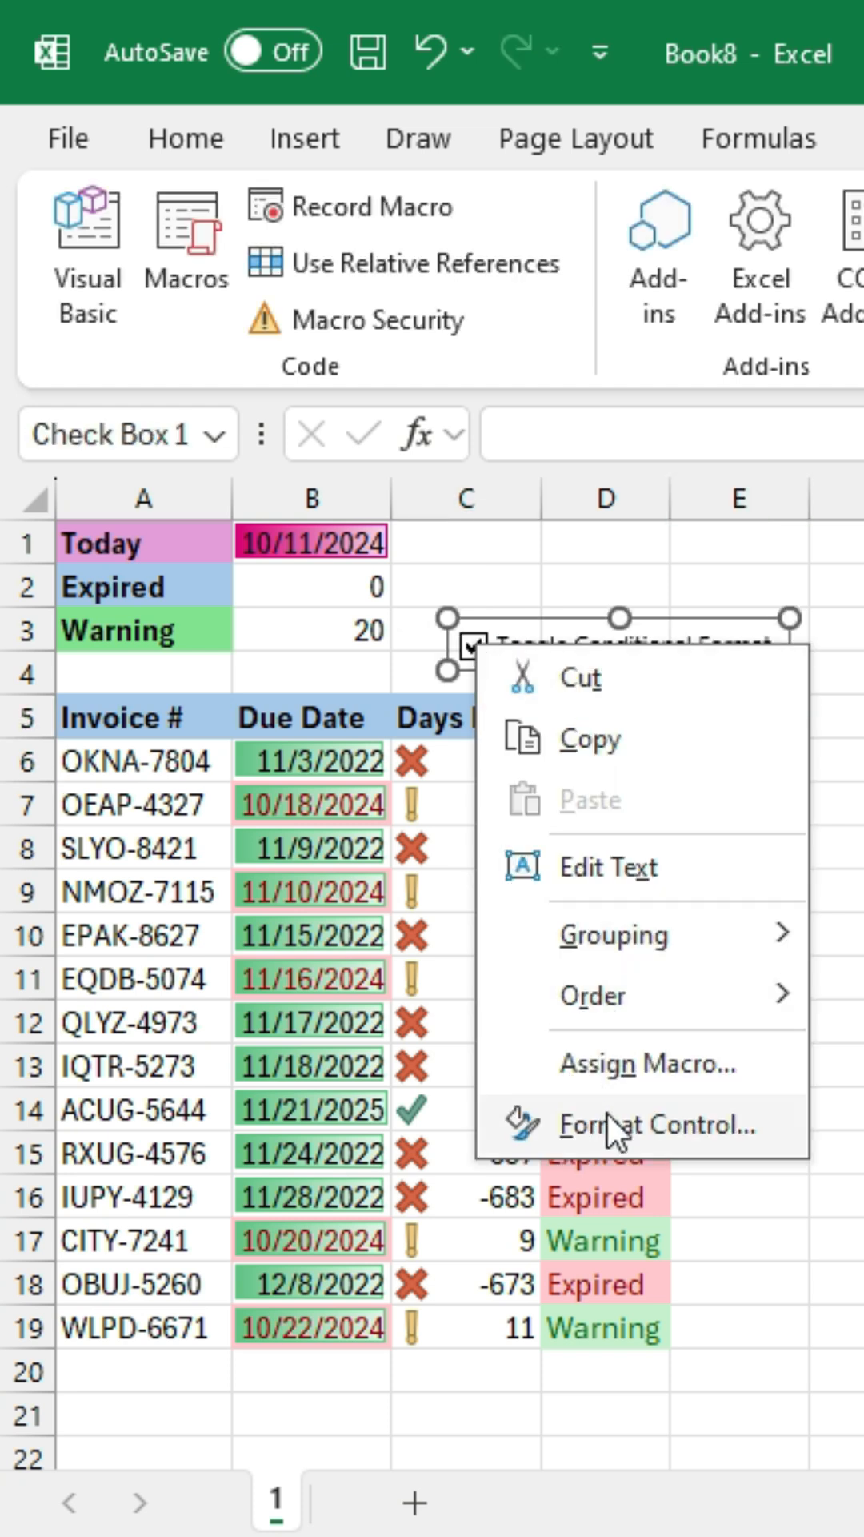
# Link the check box to $F$3, then untick and retick it to confirm FALSE/TRUE in F3.
pyautogui.click(667, 1123)
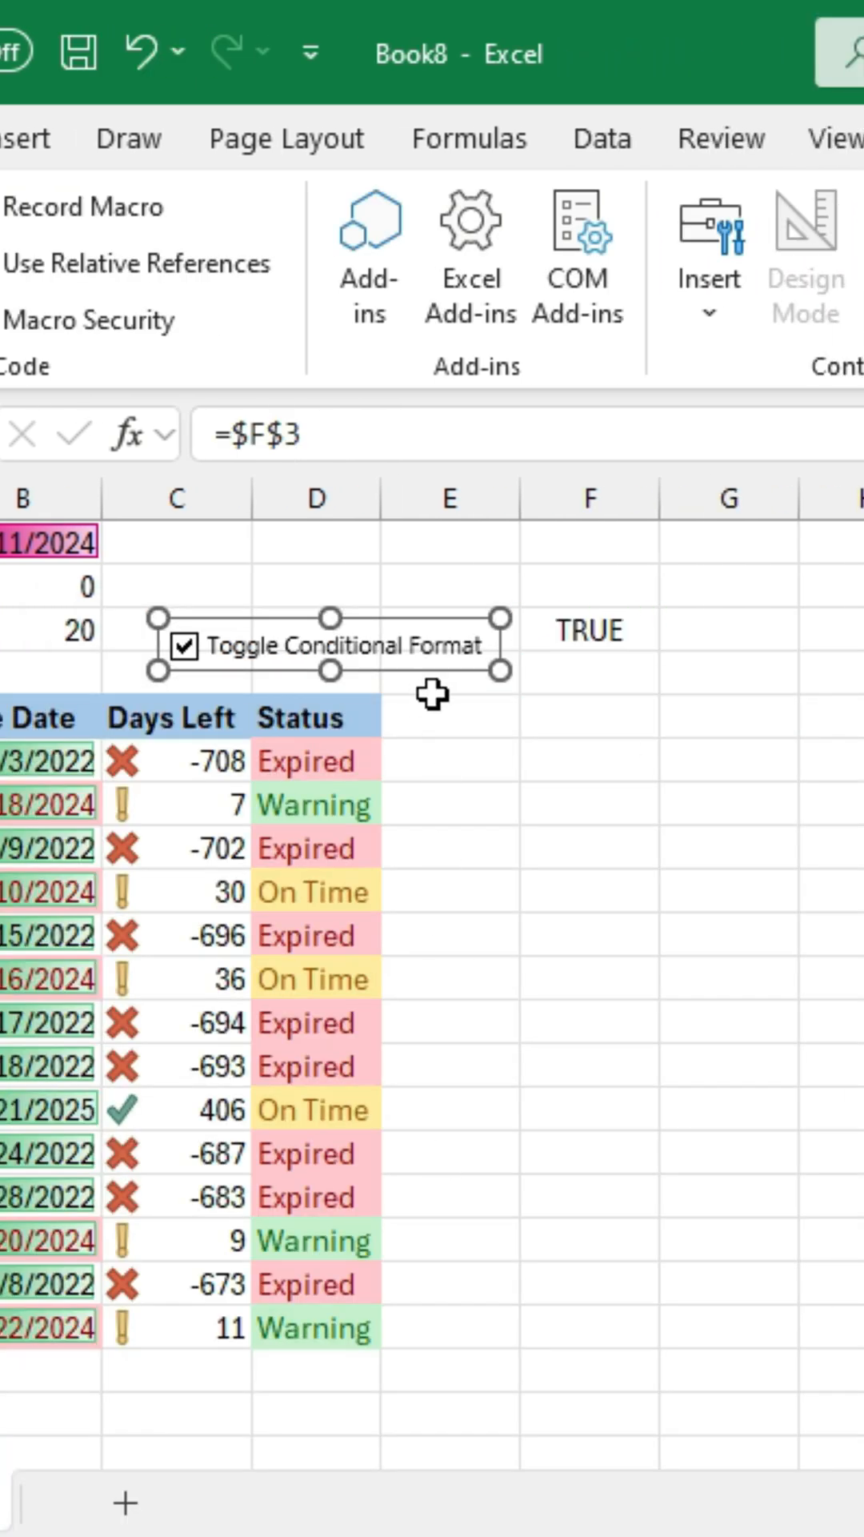
pyautogui.click(186, 645)
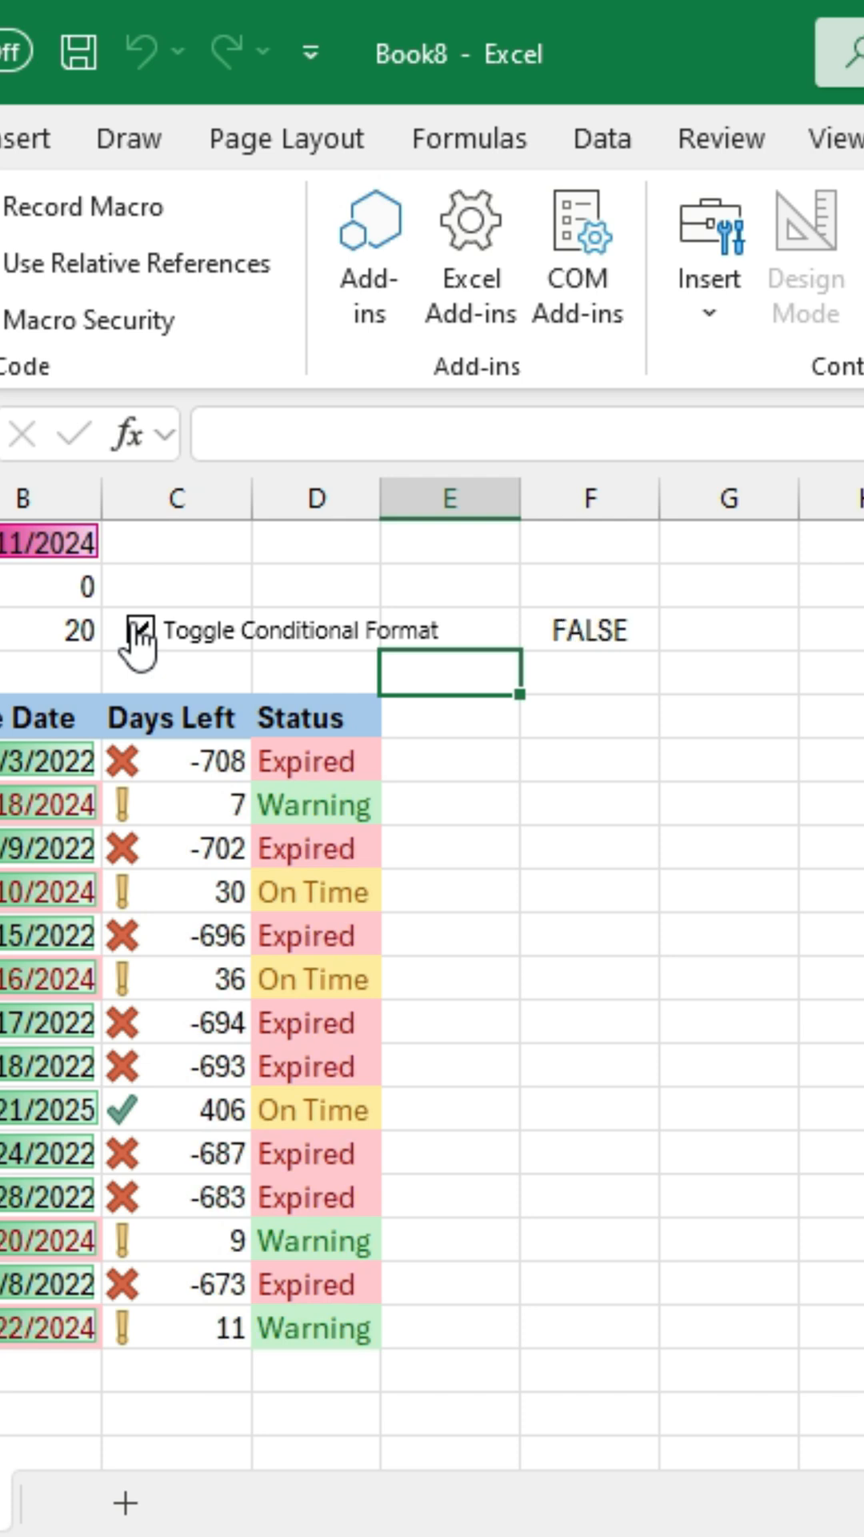
pyautogui.click(132, 642)
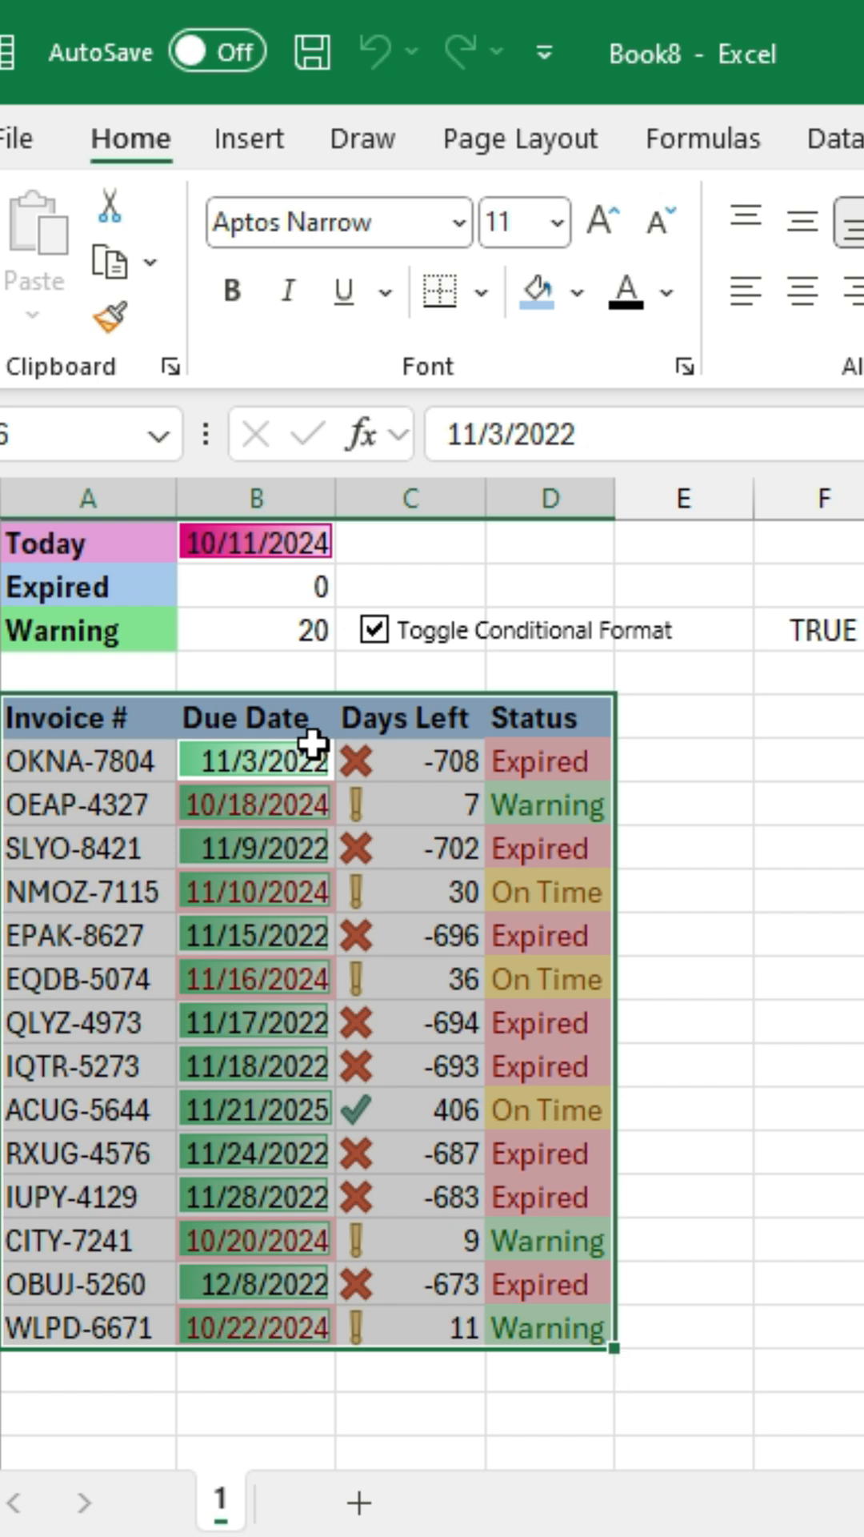
# Add a formula-based conditional formatting rule =$F$3=FALSE to B6:D19.
pyautogui.click(245, 205)
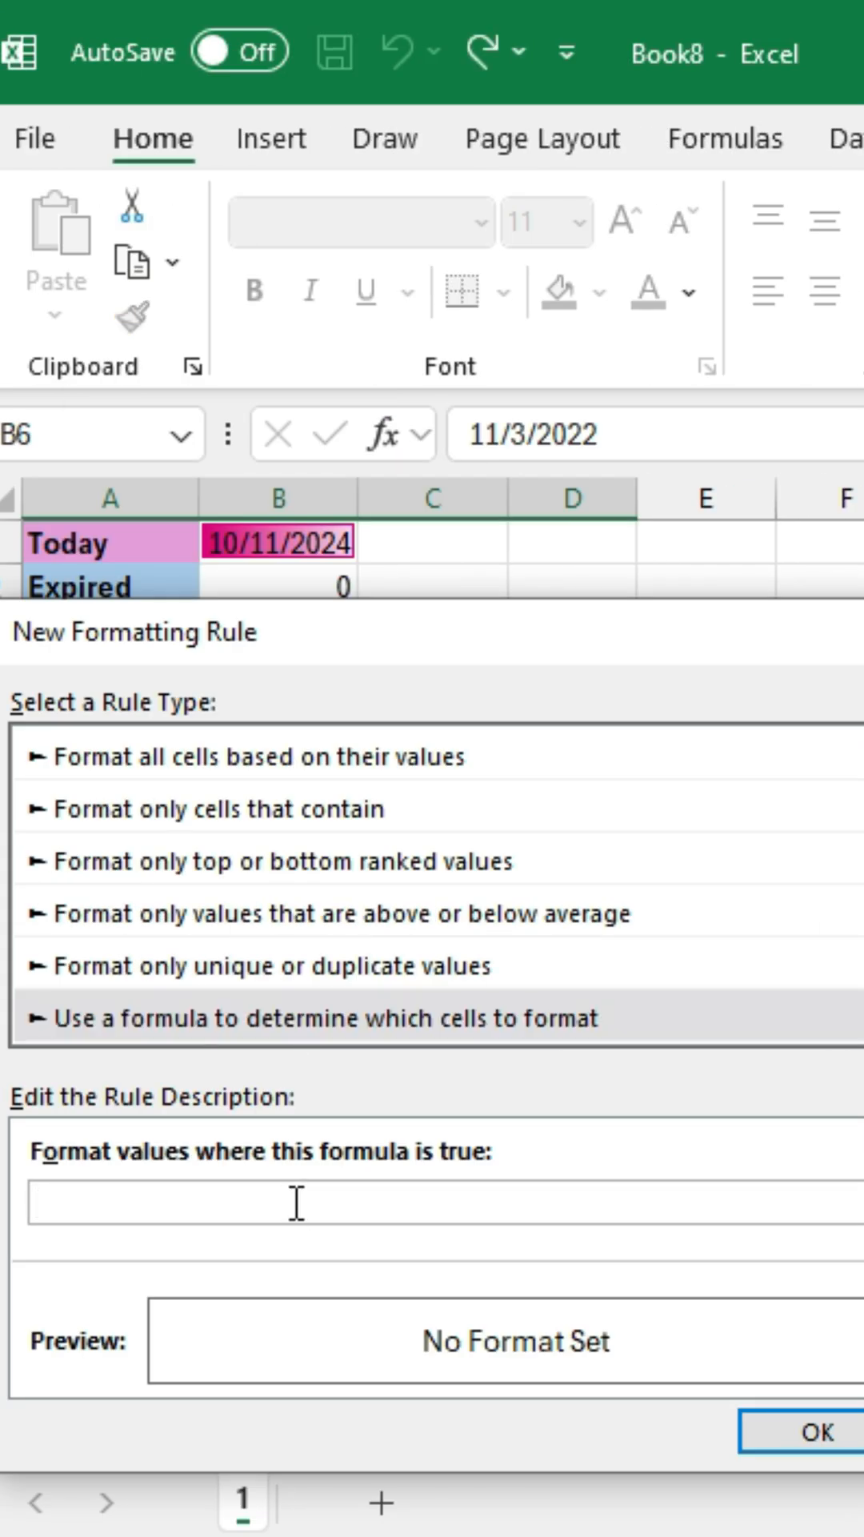
pyautogui.write('=')
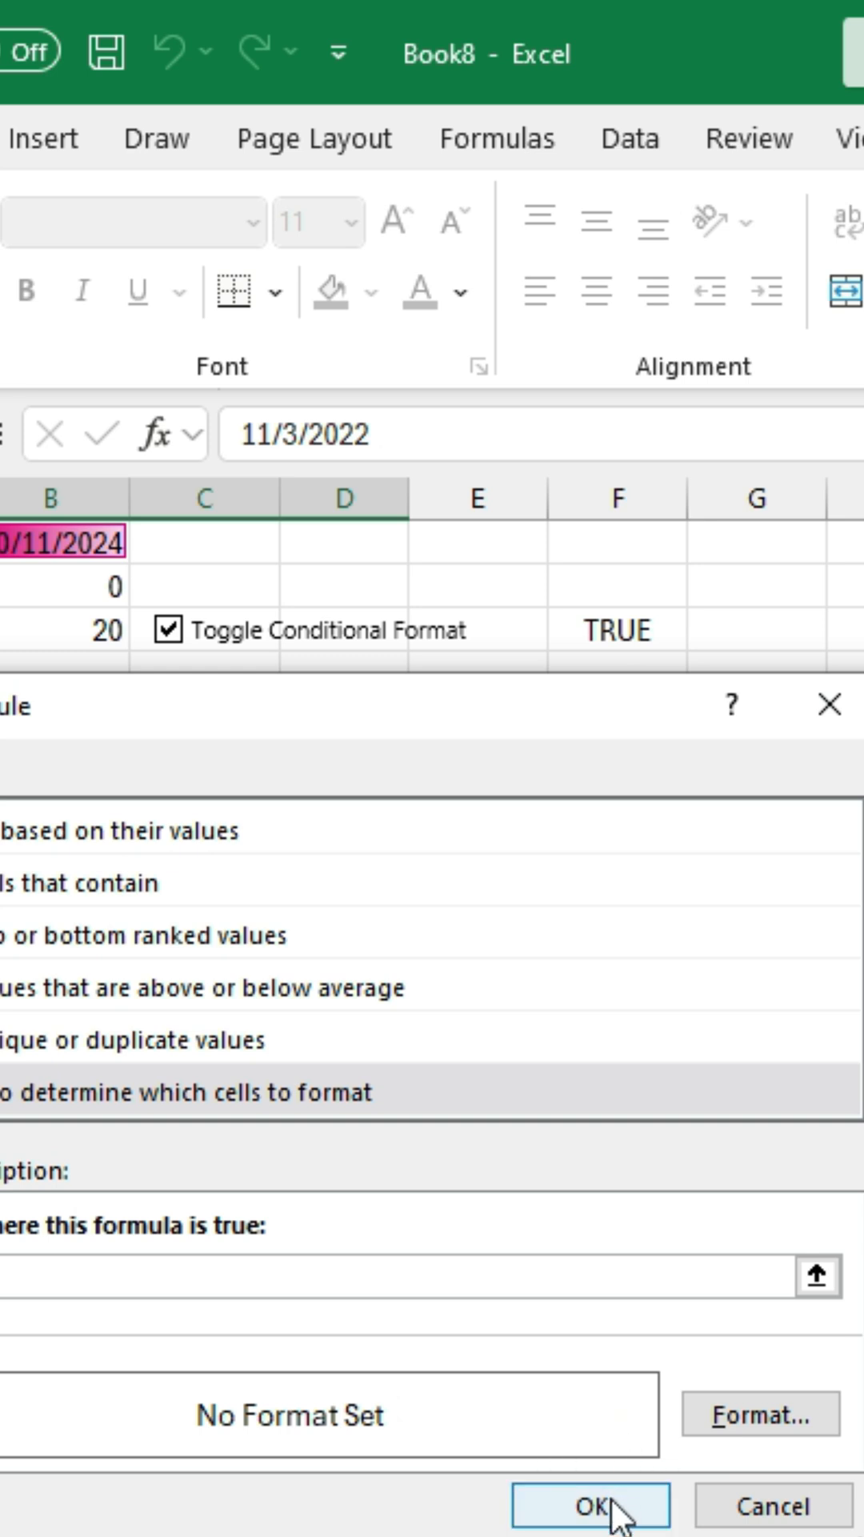
pyautogui.click(593, 1504)
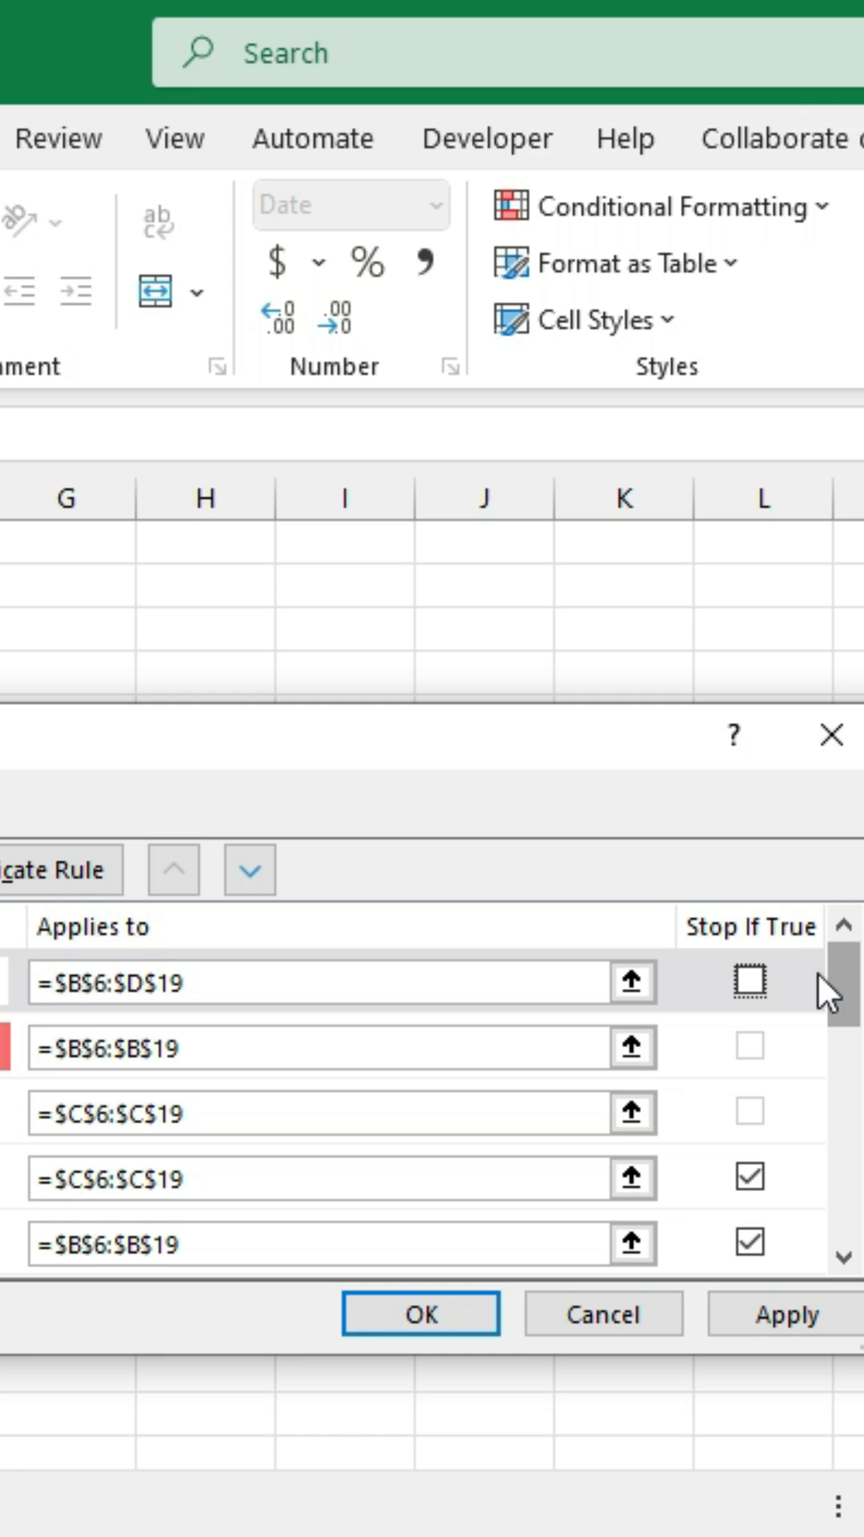
# Set the new rule to Stop If True and make F3's font white.
pyautogui.click(749, 983)
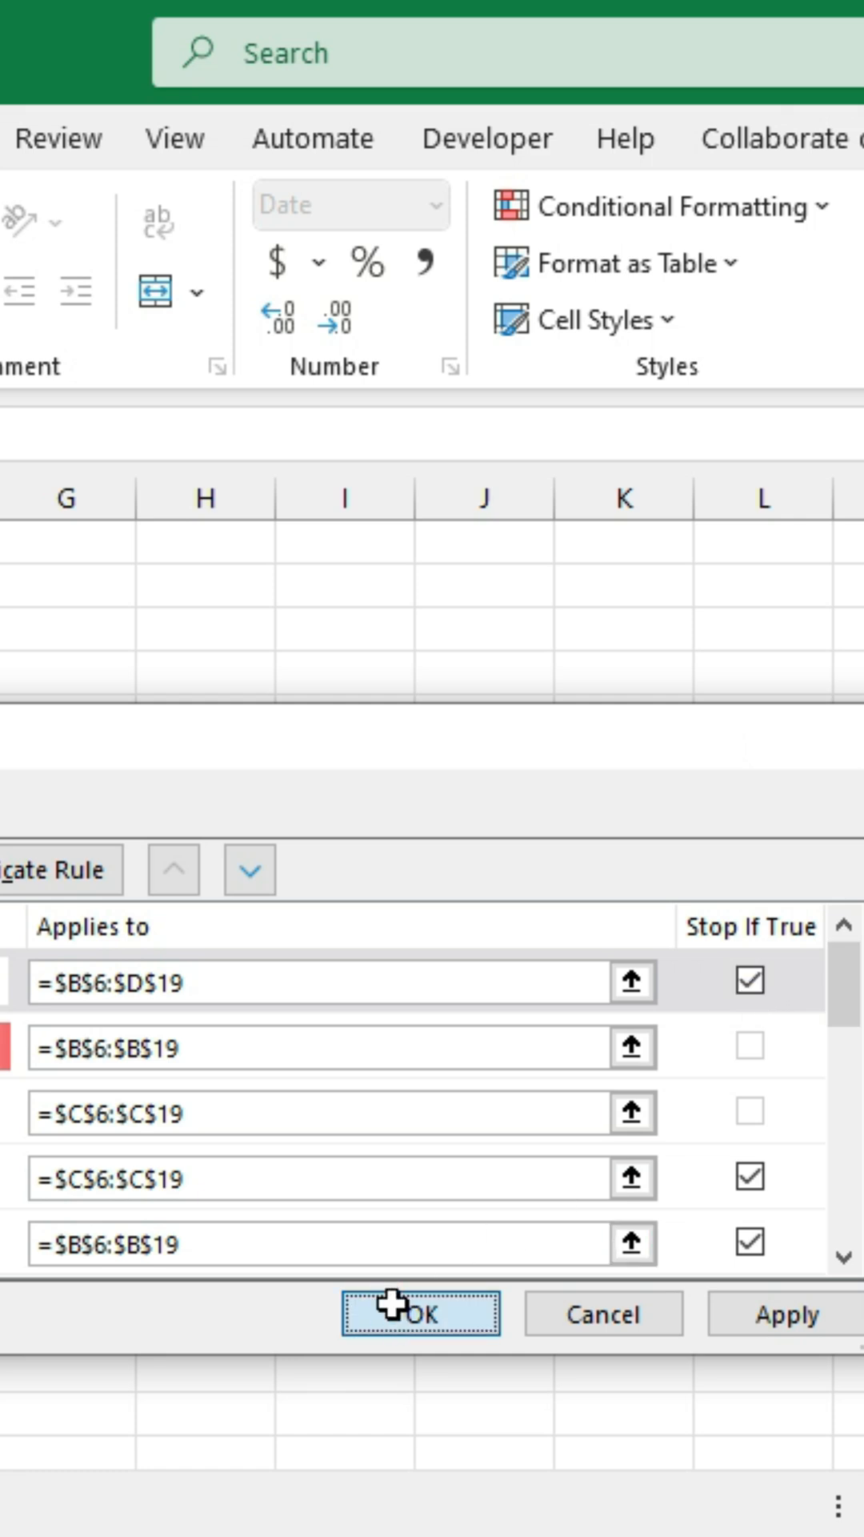
pyautogui.click(419, 1313)
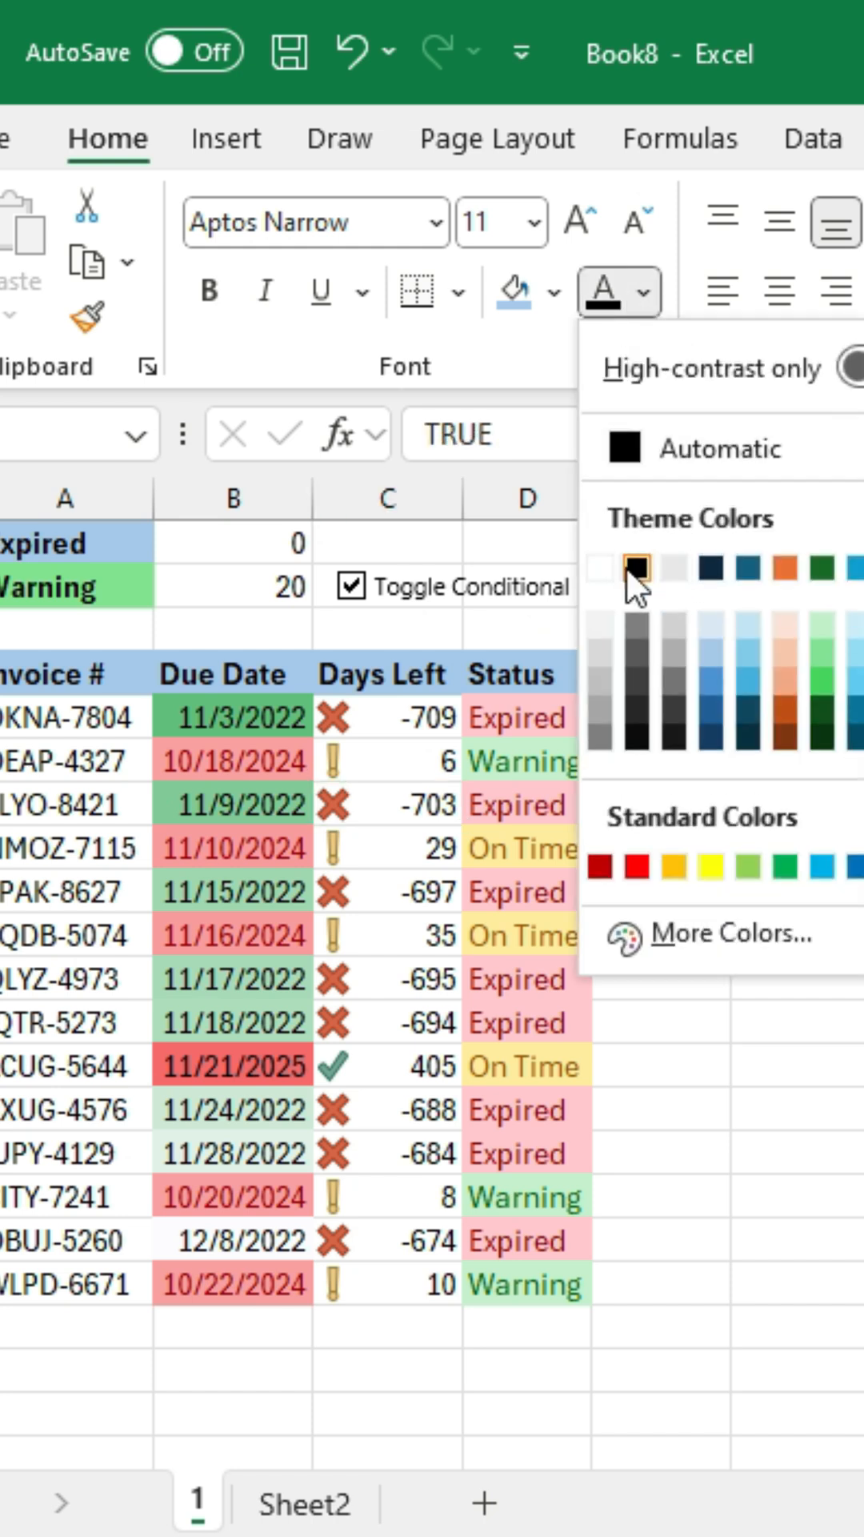
pyautogui.click(350, 586)
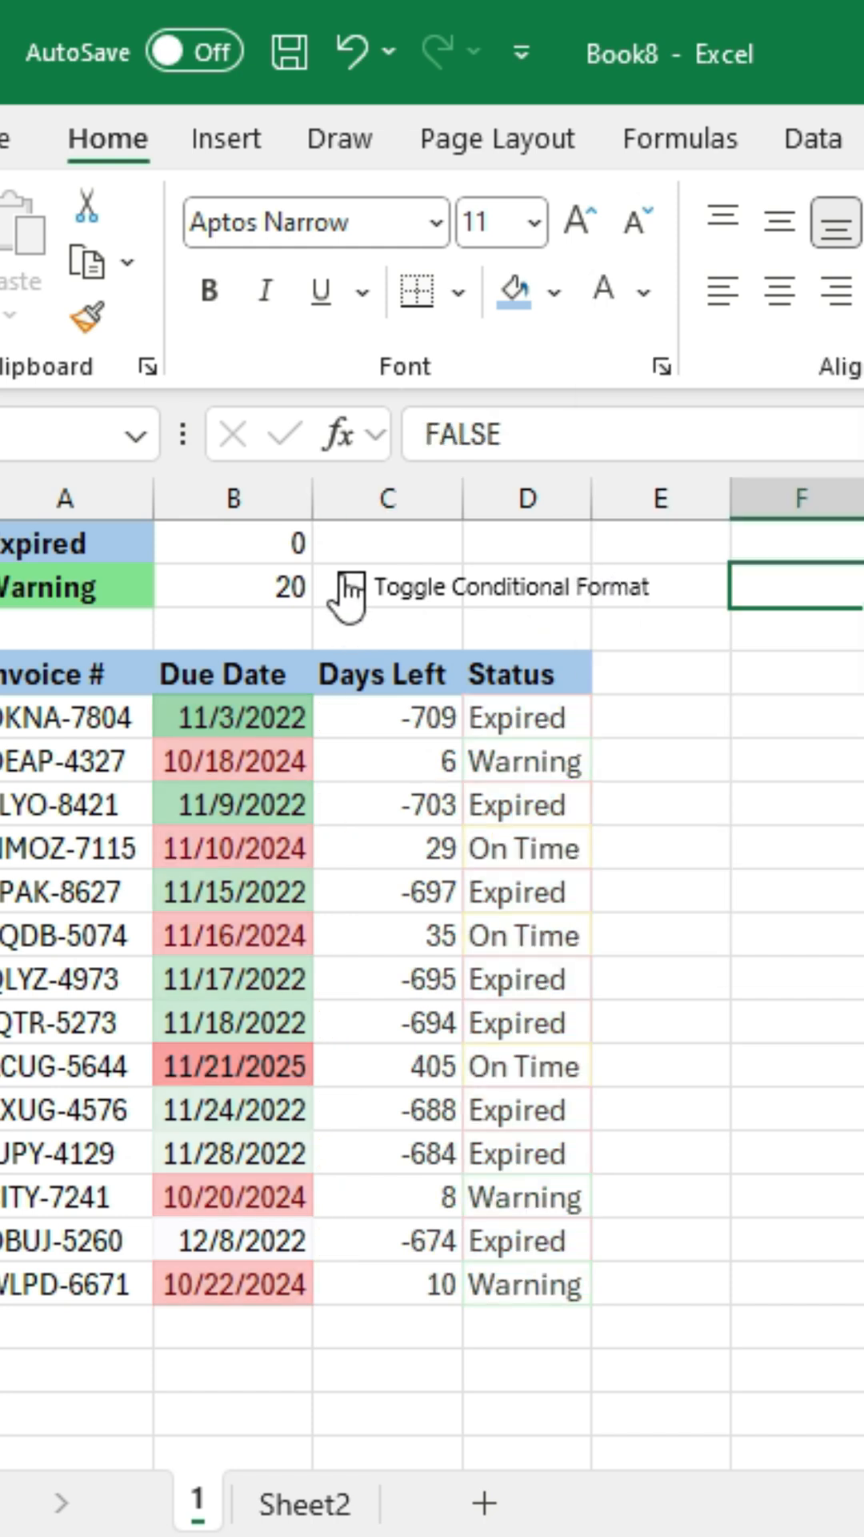